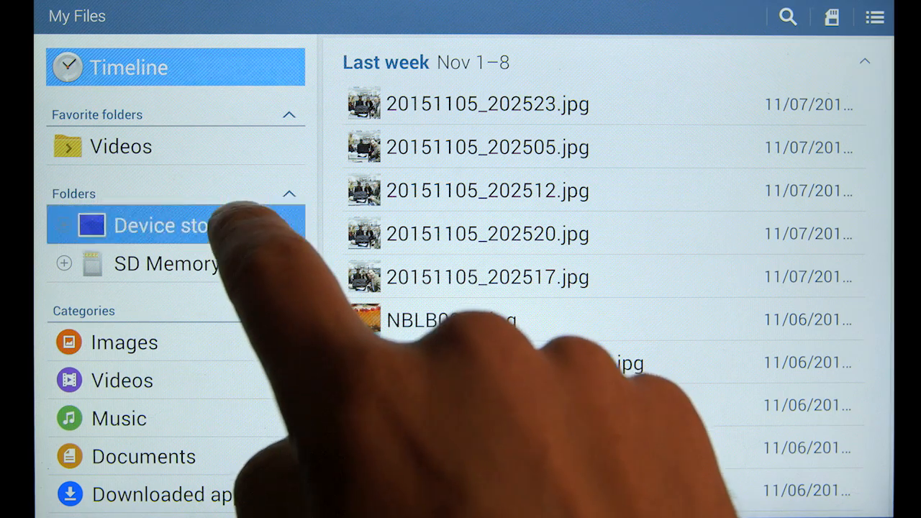
Navigate Device storage > Android > data down to the com.cloanto.amigaforever.essentials folder.
{"action": "left_click", "coordinate": [180, 226]}
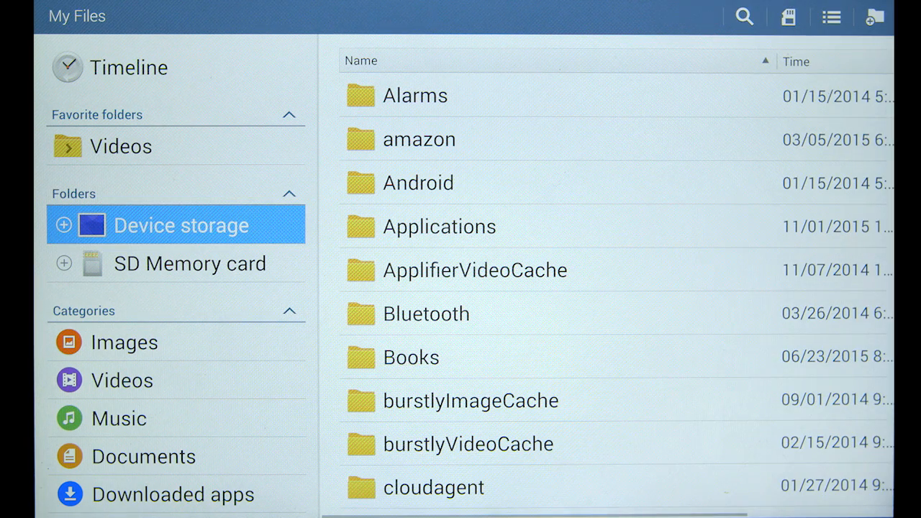
{"action": "left_click", "coordinate": [417, 182]}
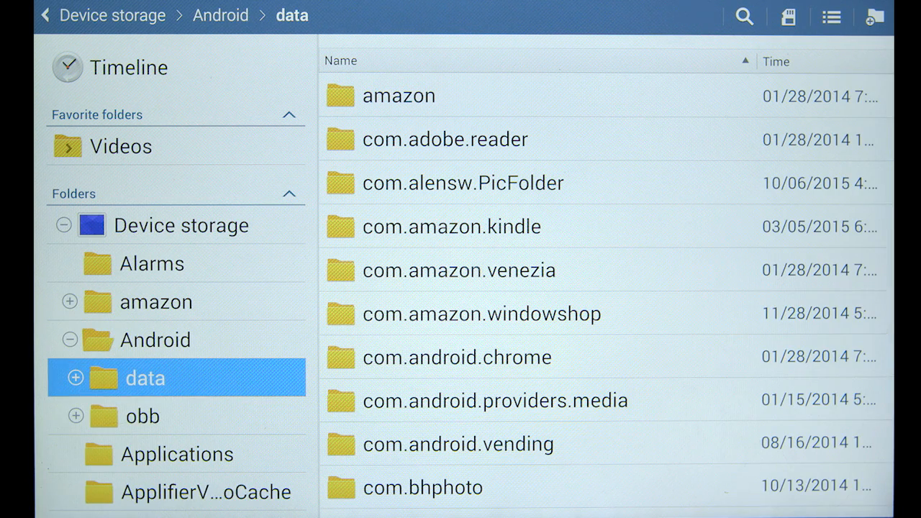
{"action": "scroll", "scroll_direction": "down", "scroll_amount": 3}
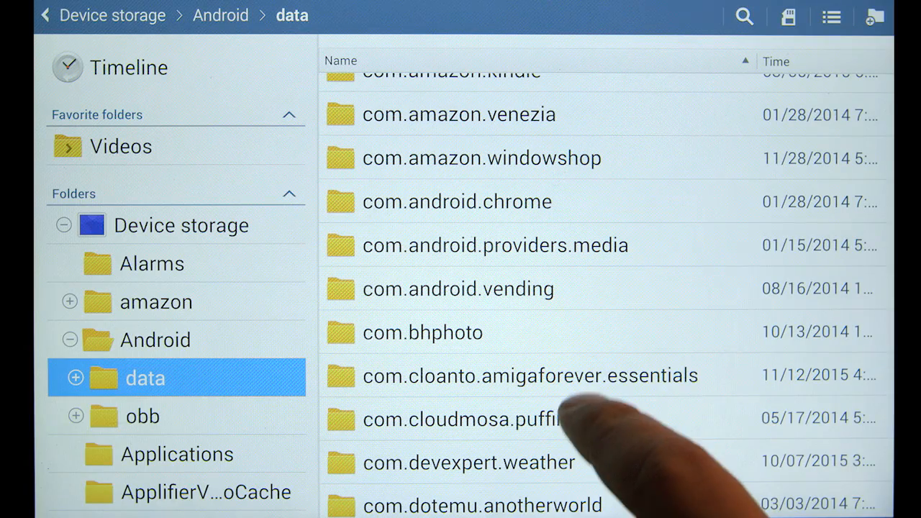
Copy the files folder inside com.cloanto.amigaforever.essentials for pasting elsewhere.
{"action": "left_click", "coordinate": [529, 375]}
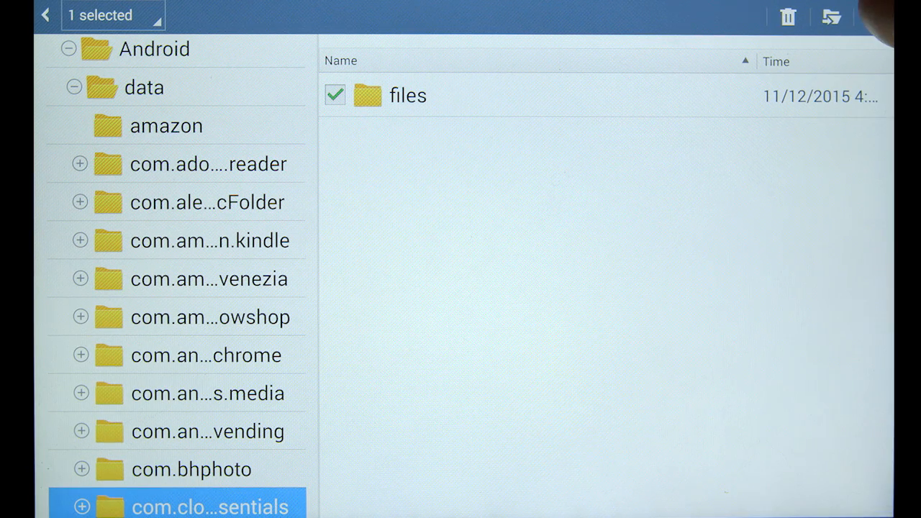
{"action": "left_click", "coordinate": [831, 16]}
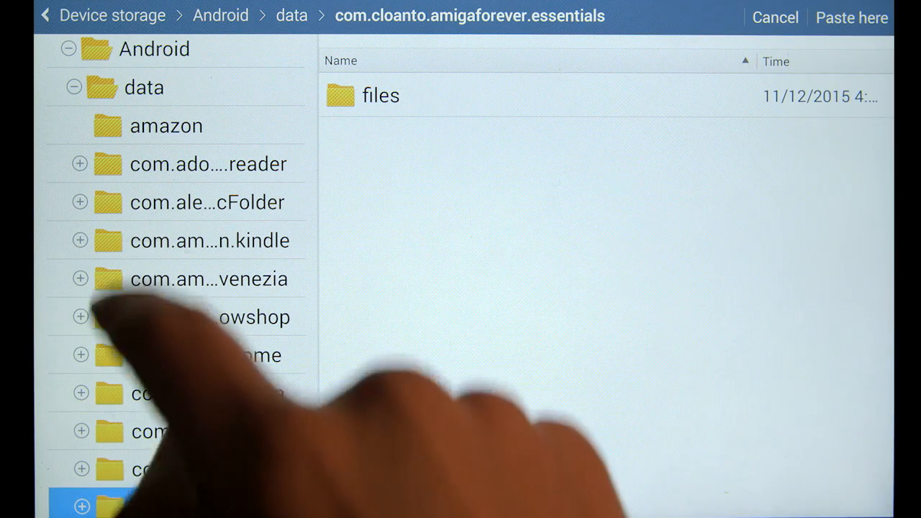